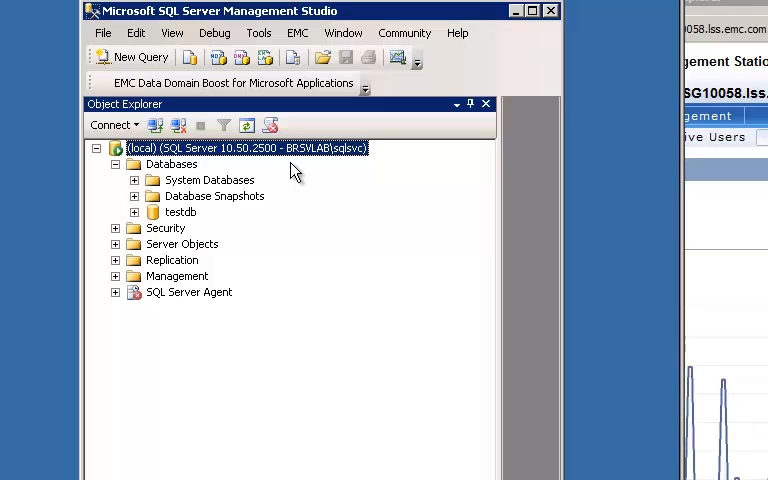
mouse_move(222, 220)
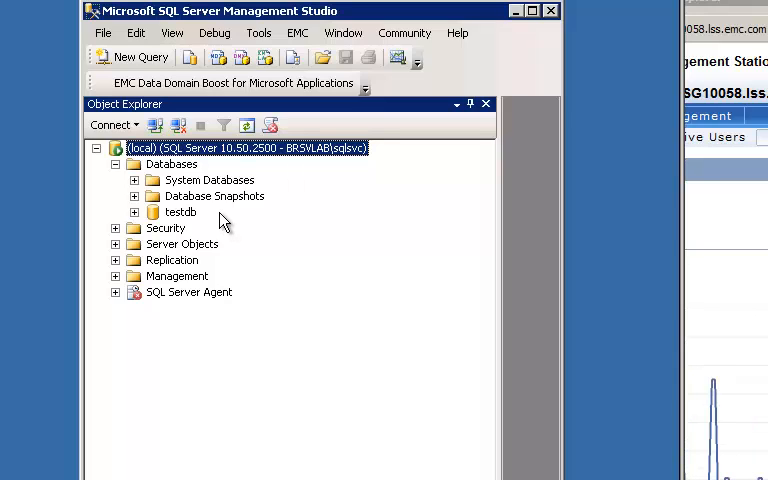
mouse_move(230, 84)
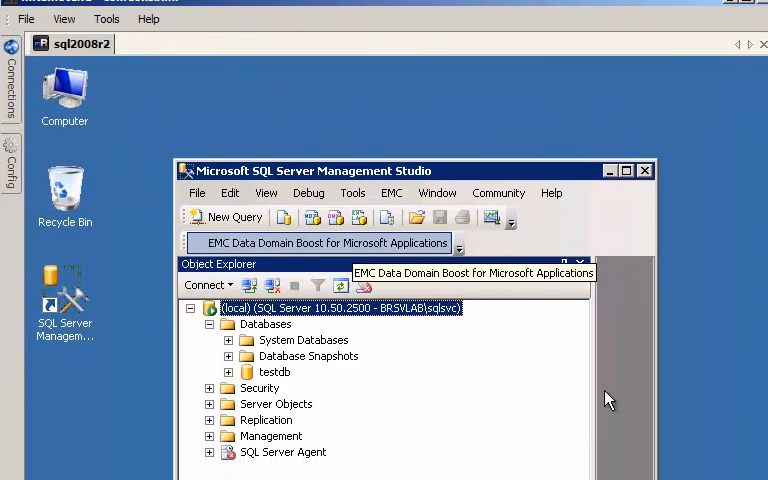
Launch the Data Domain backup tool with Full backup type and the 192.168.1.29 server selected
left_click(324, 244)
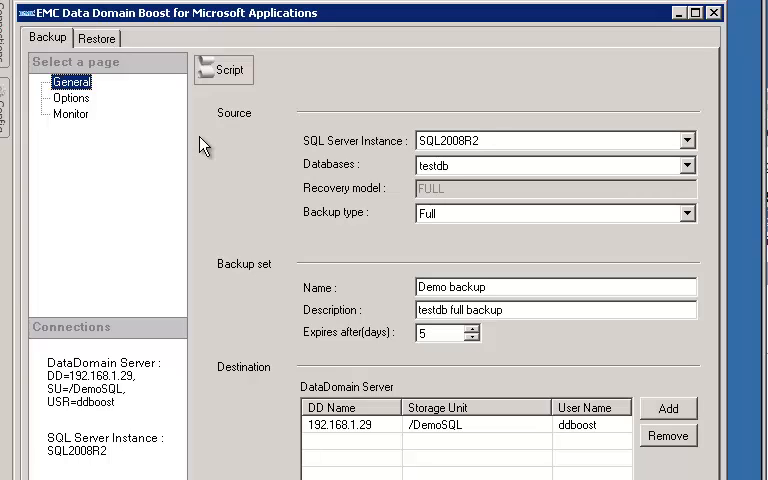
mouse_move(444, 152)
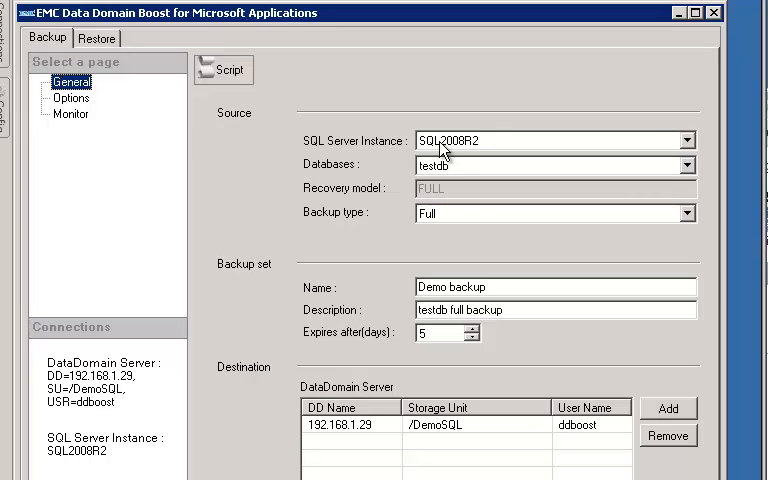
mouse_move(504, 176)
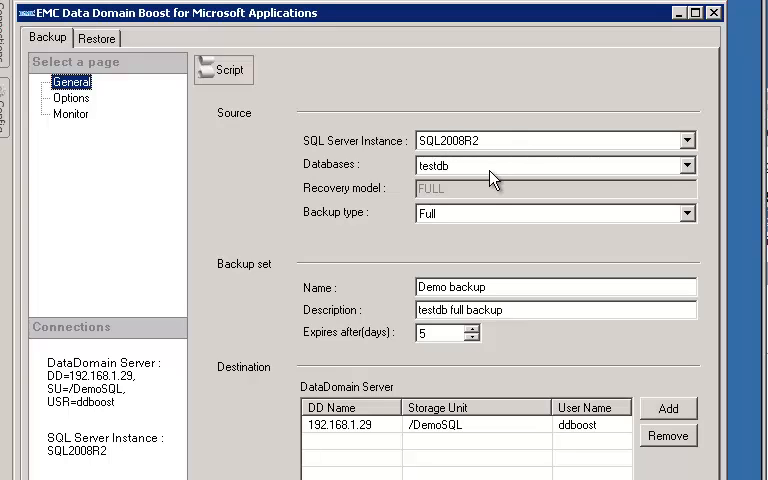
mouse_move(484, 176)
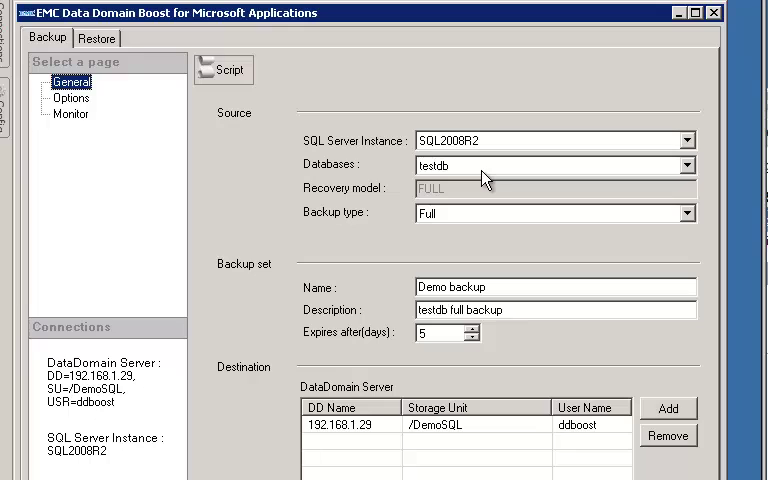
mouse_move(688, 216)
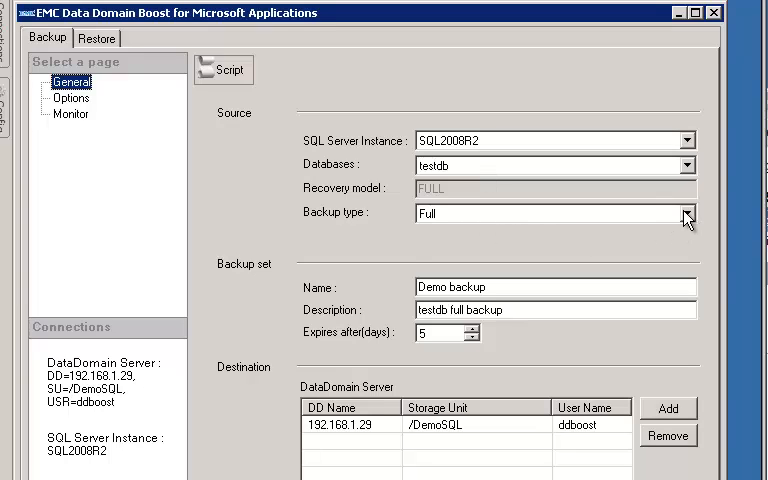
left_click(686, 212)
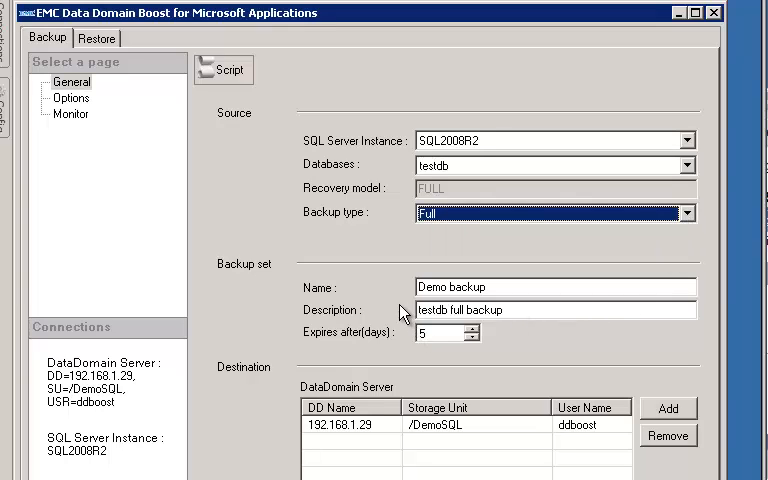
mouse_move(384, 324)
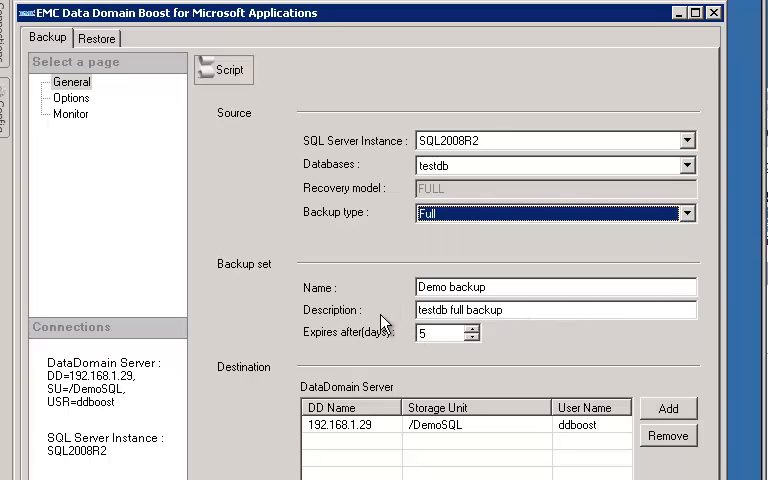
mouse_move(388, 344)
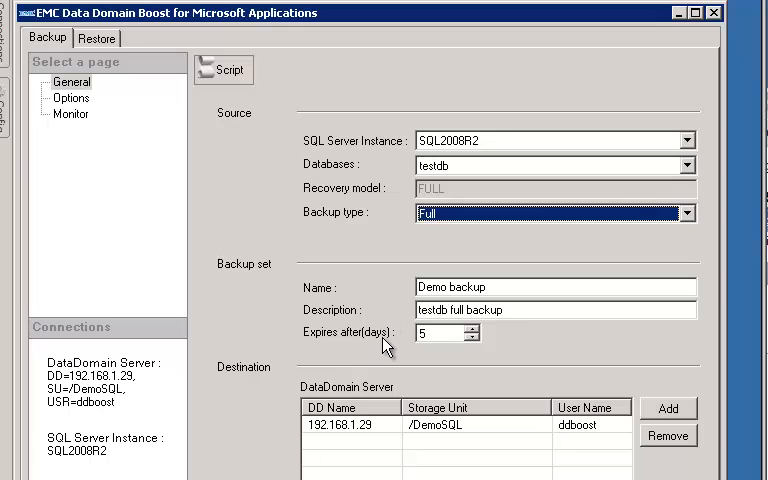
mouse_move(424, 360)
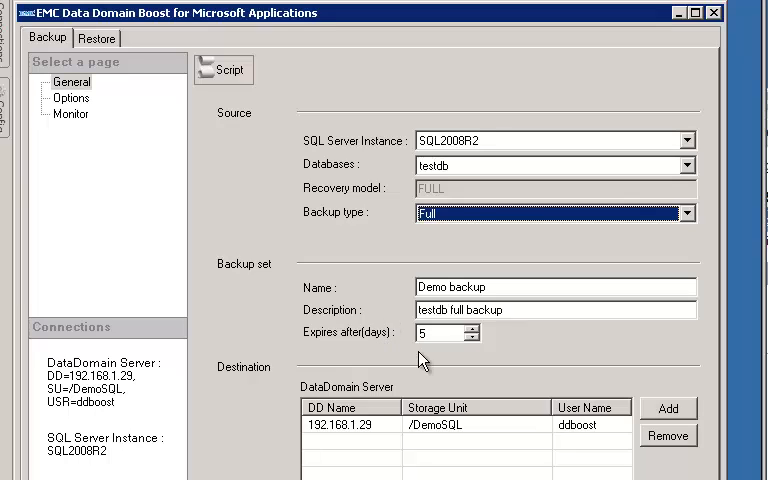
left_click(350, 424)
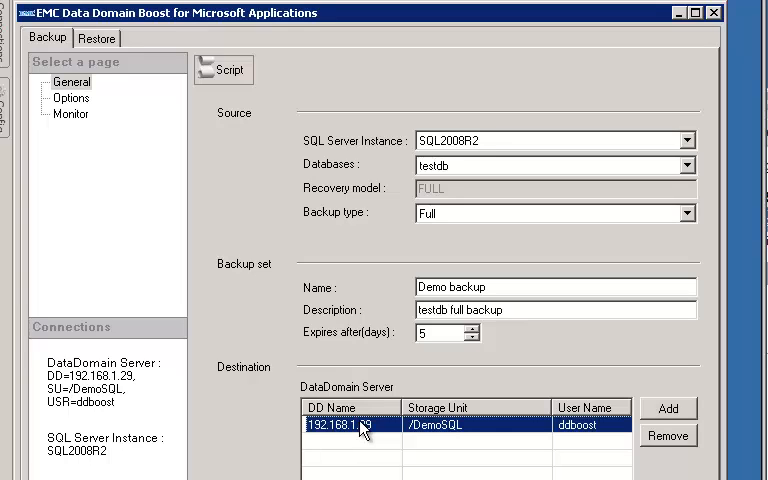
mouse_move(376, 452)
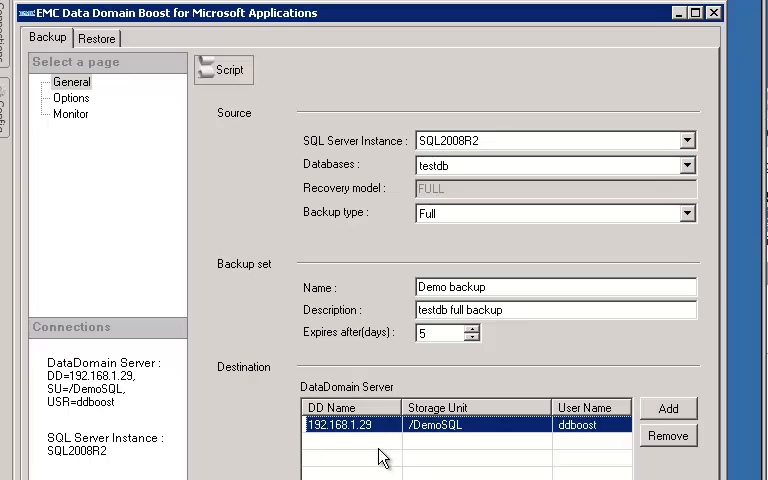
mouse_move(476, 450)
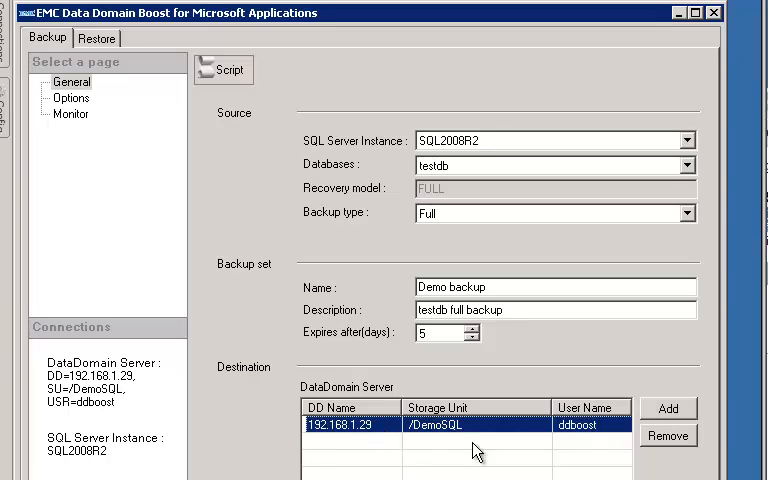
mouse_move(204, 168)
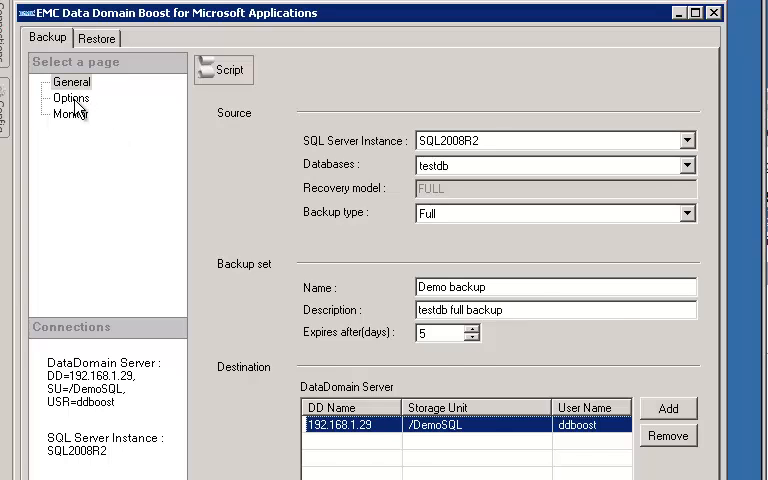
left_click(72, 96)
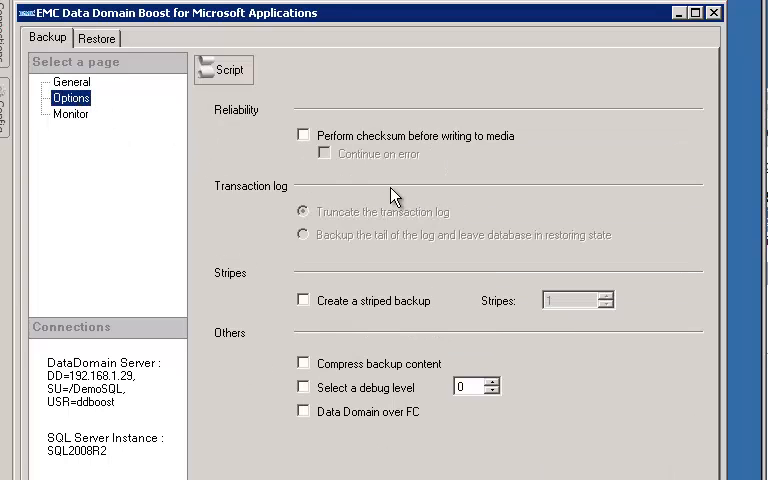
mouse_move(398, 324)
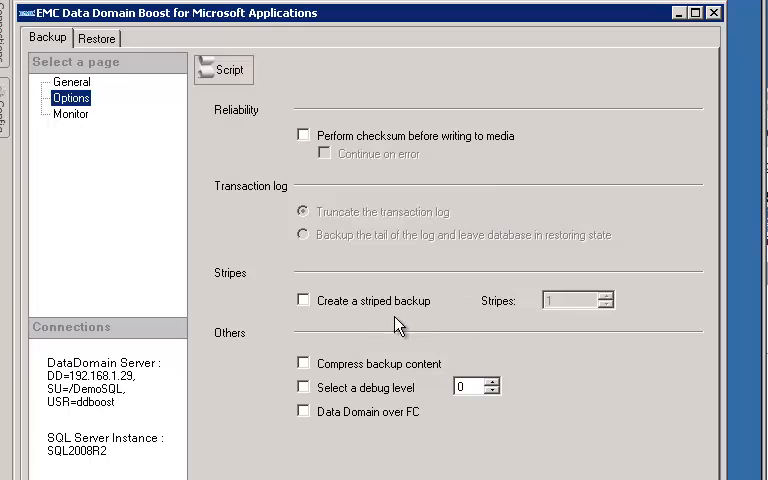
mouse_move(352, 434)
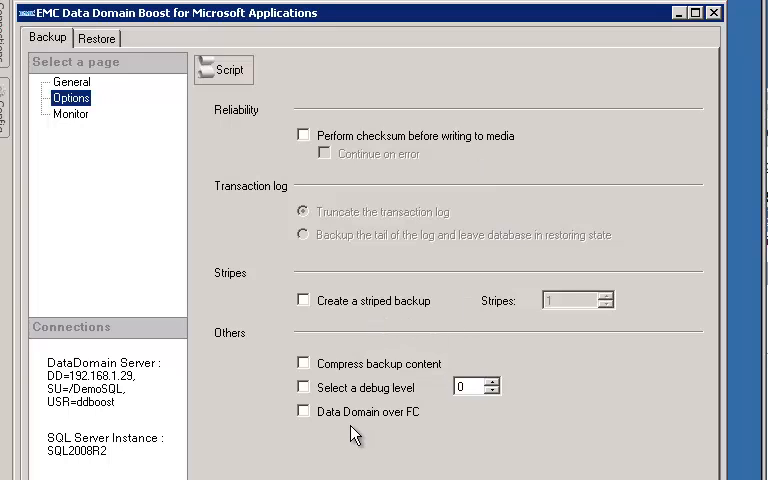
mouse_move(372, 428)
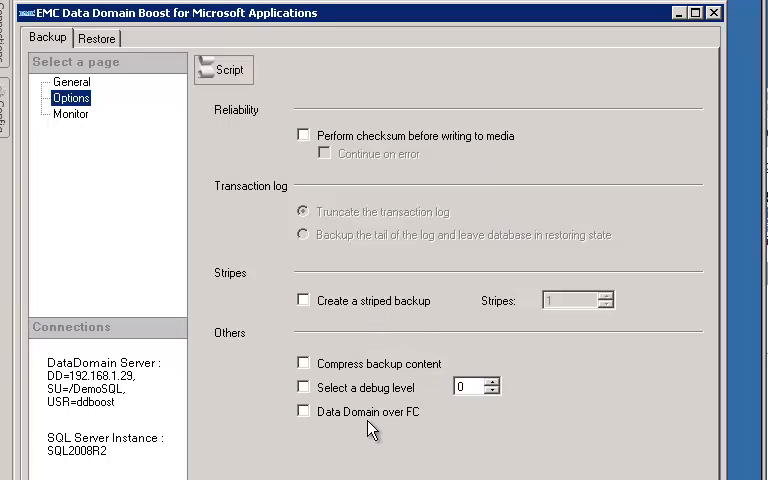
mouse_move(76, 80)
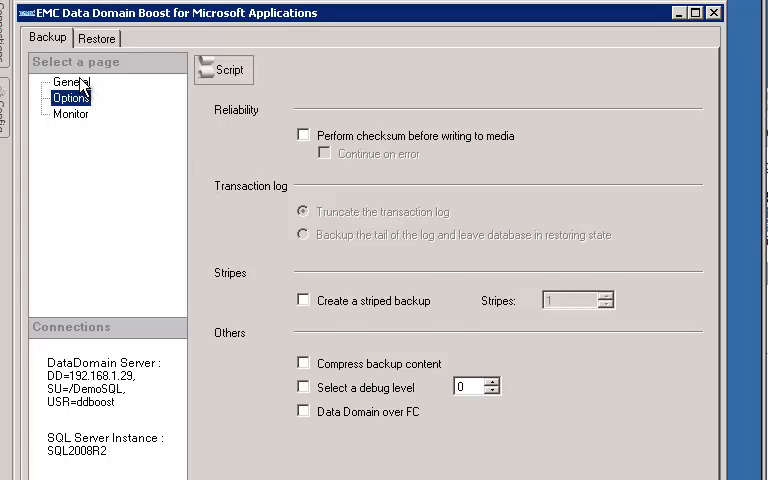
left_click(72, 82)
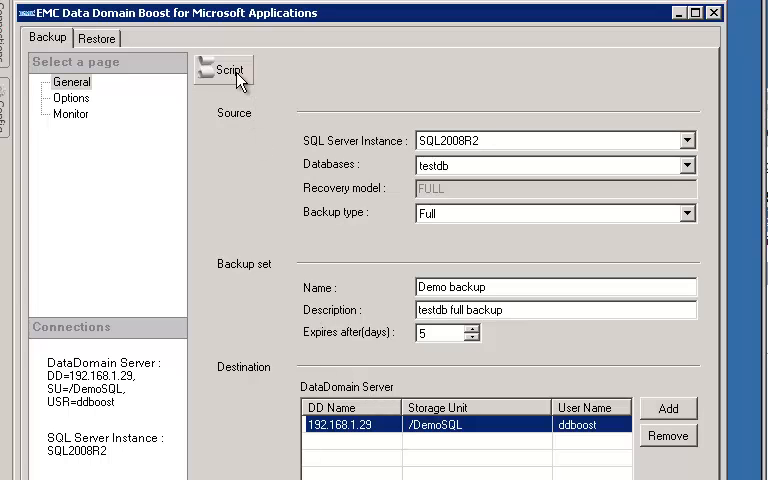
Generate the ddbmsqlsv command script for the testdb backup and return to General settings
left_click(224, 70)
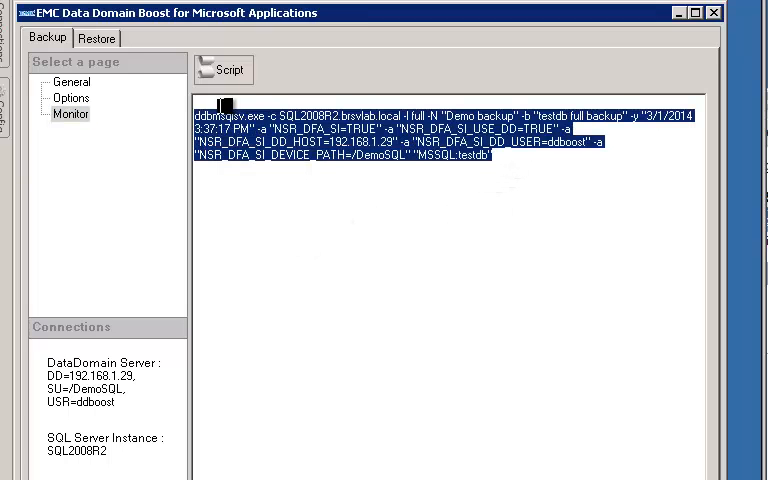
mouse_move(304, 160)
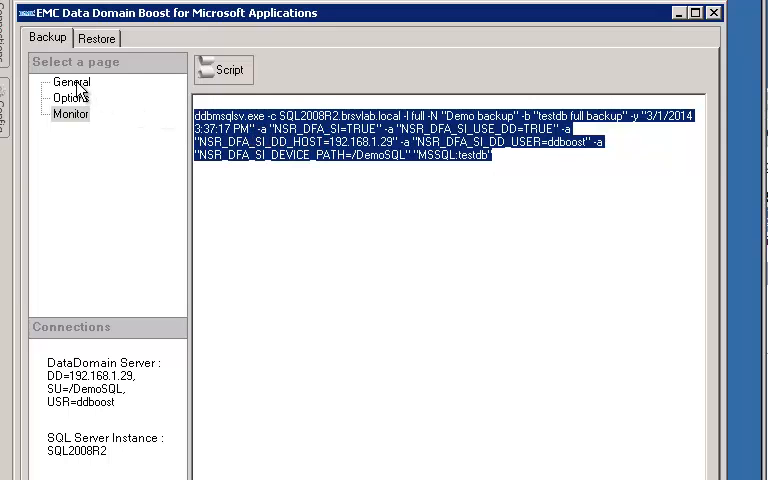
left_click(72, 80)
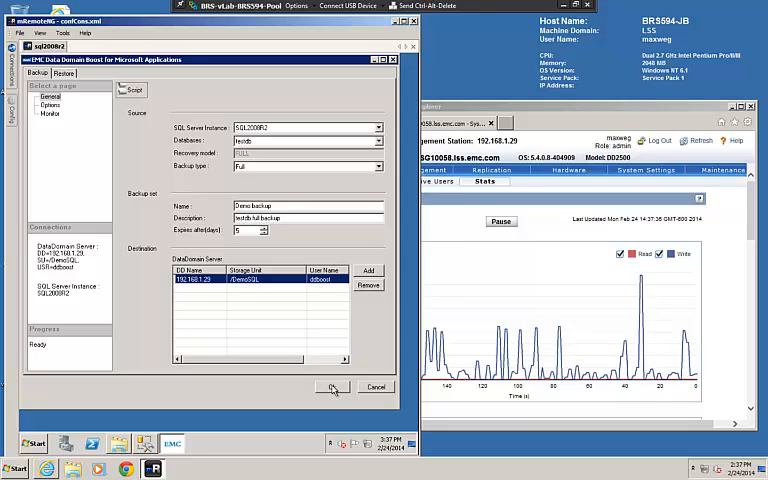
Start the full backup of testdb to Data Domain and let it complete
left_click(332, 388)
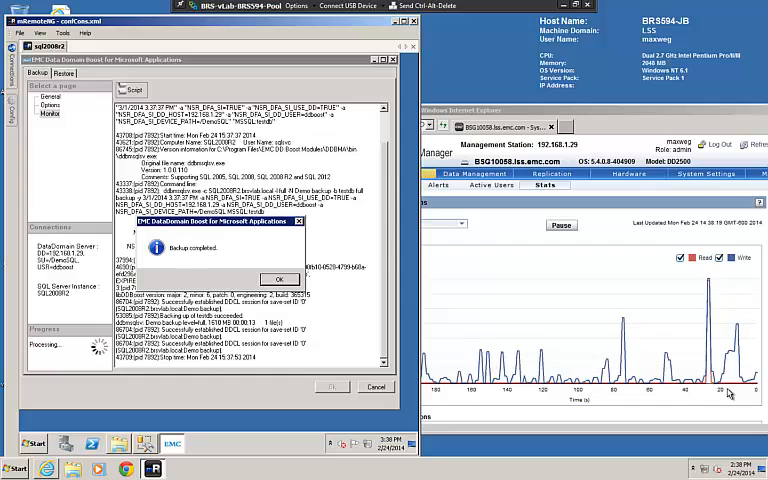
Set the restore source to 192.168.1.29, instance SQL2008R2, database testdb, and begin naming the destination
left_click(280, 278)
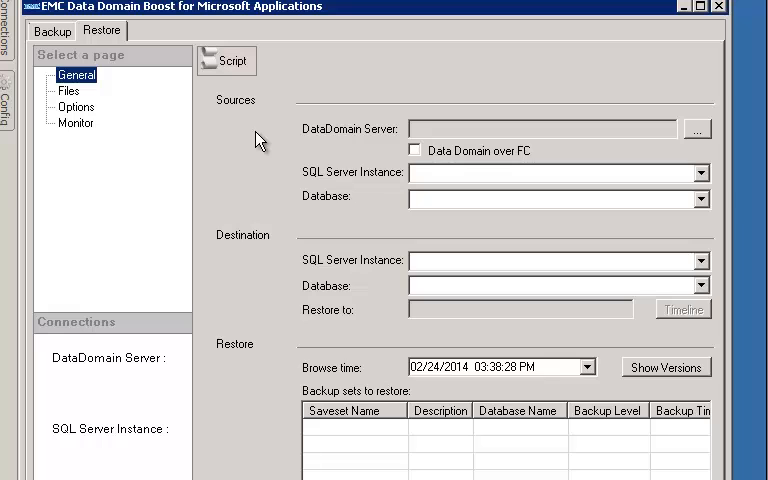
mouse_move(200, 152)
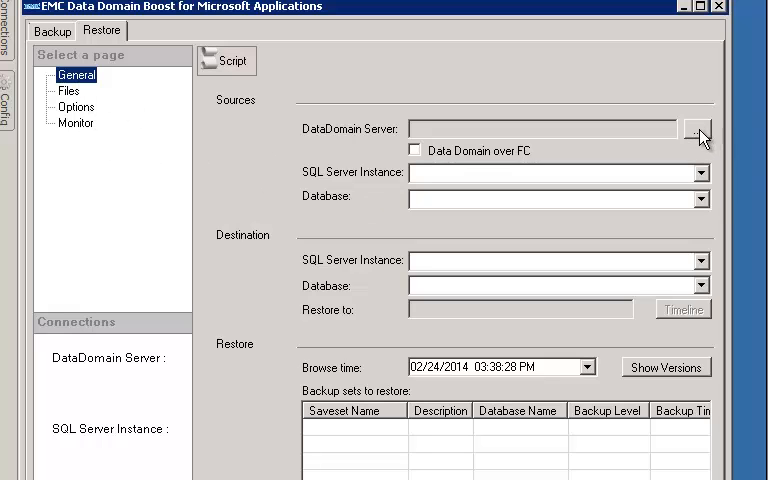
left_click(696, 128)
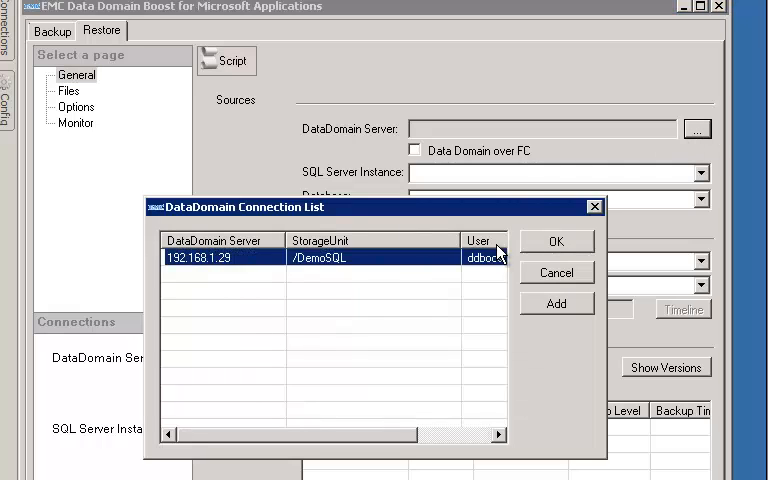
left_click(556, 240)
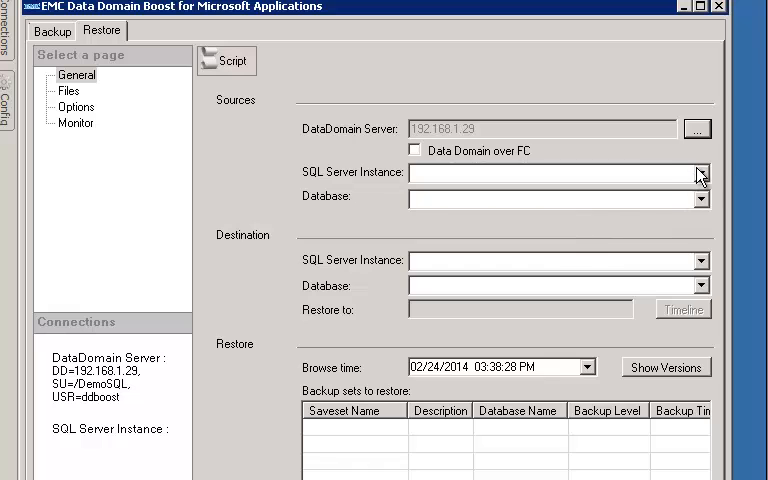
left_click(700, 172)
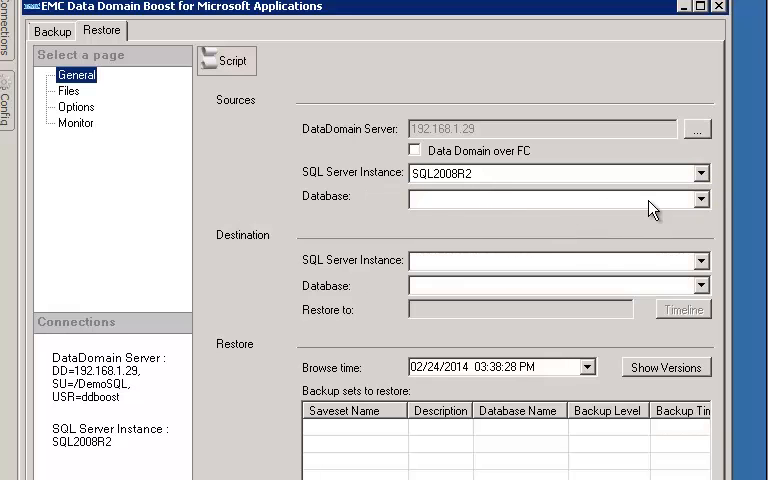
left_click(700, 196)
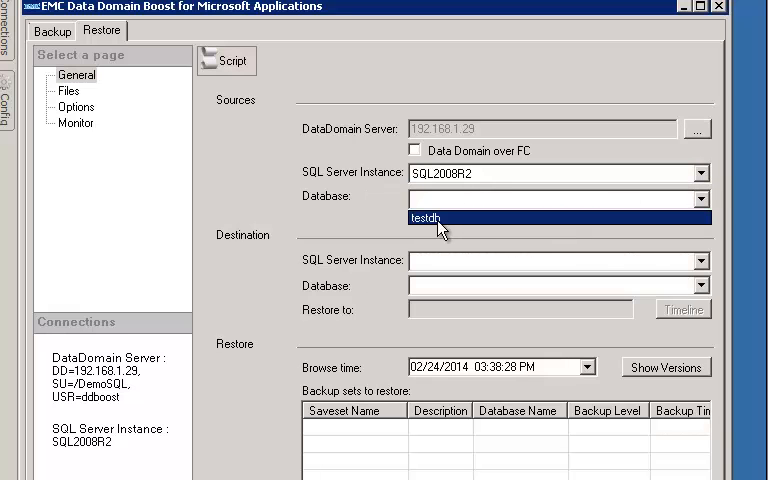
left_click(426, 216)
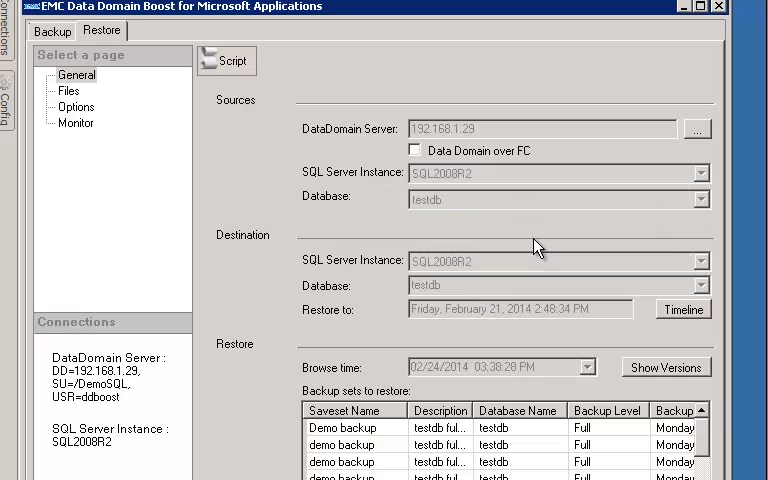
left_click(76, 76)
type("2")
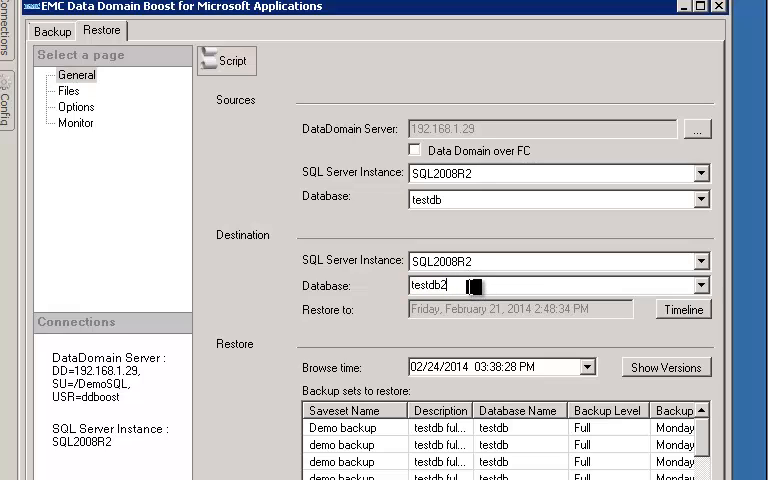
mouse_move(488, 308)
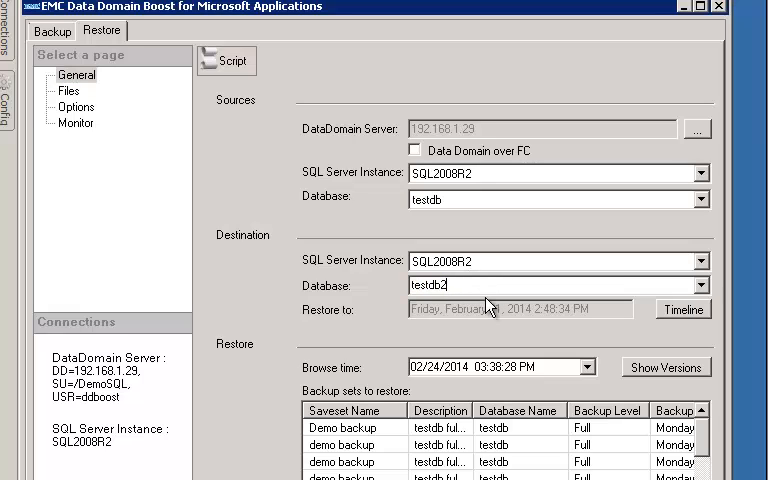
mouse_move(356, 436)
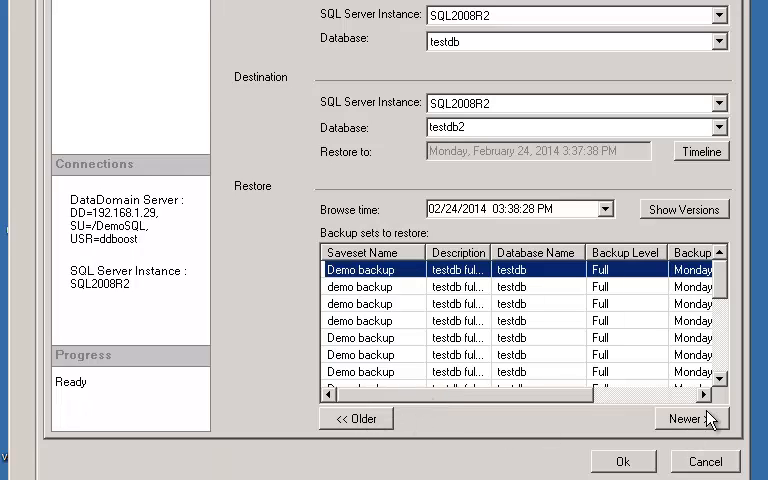
mouse_move(640, 384)
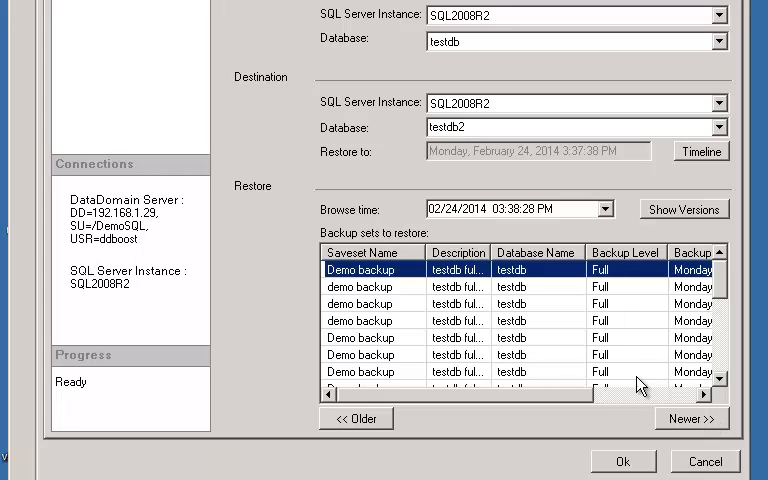
mouse_move(676, 200)
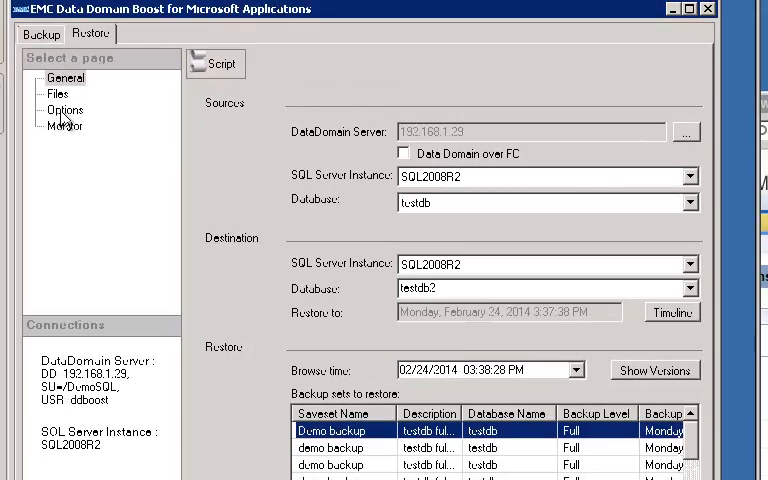
left_click(64, 108)
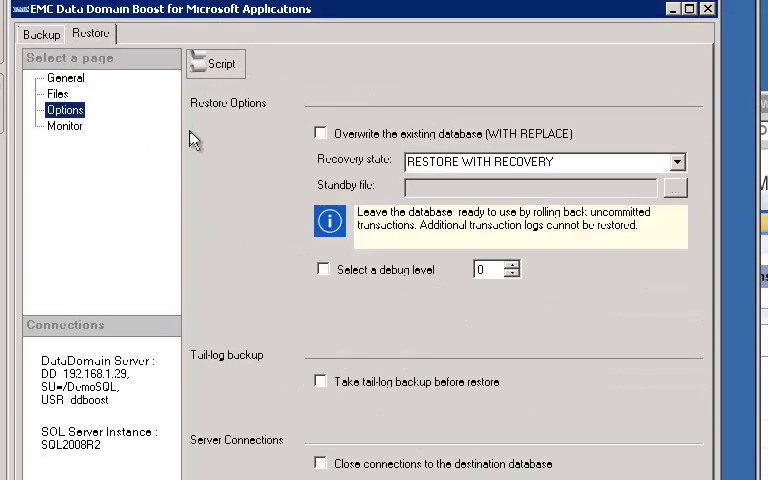
mouse_move(524, 140)
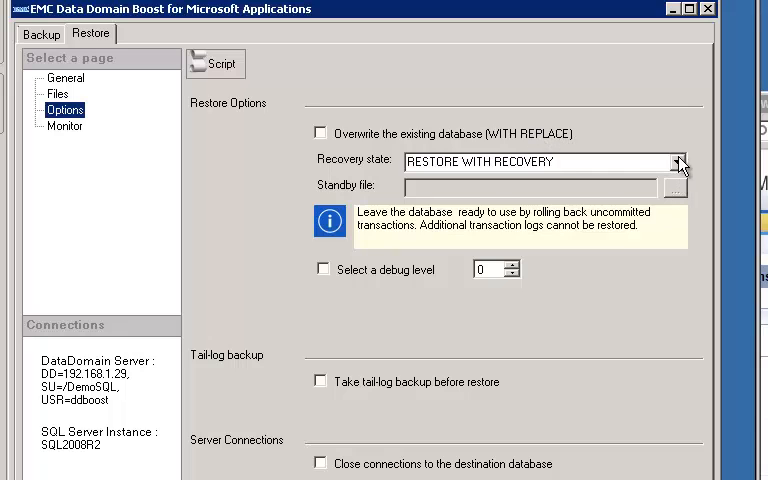
left_click(676, 160)
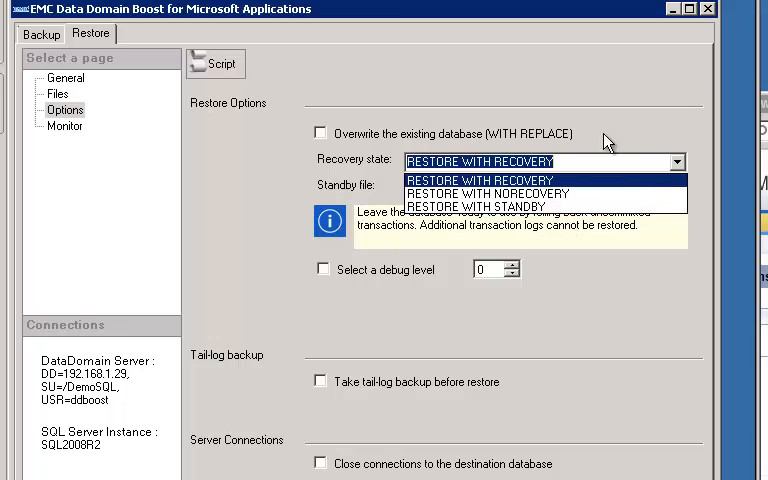
left_click(480, 180)
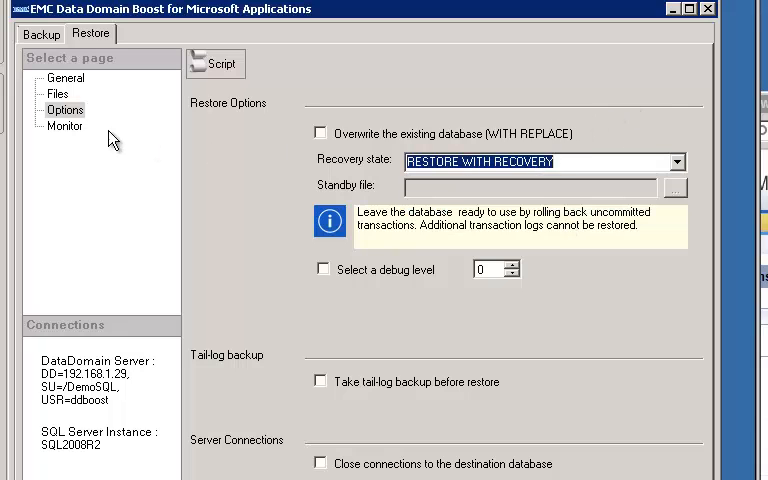
left_click(64, 76)
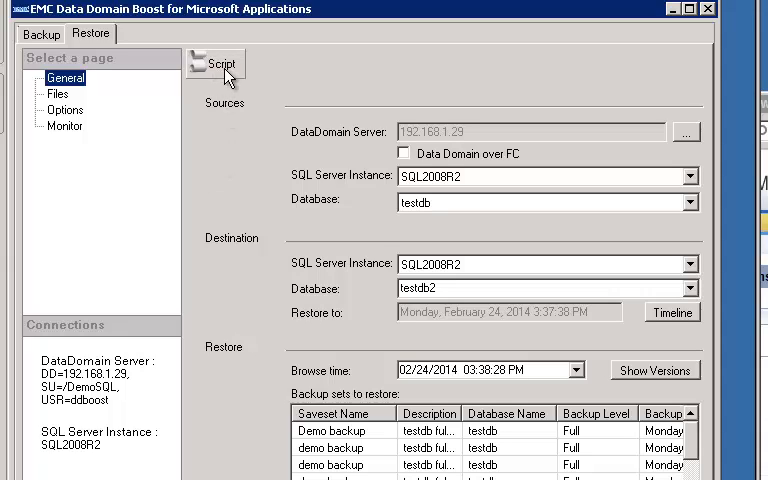
mouse_move(244, 138)
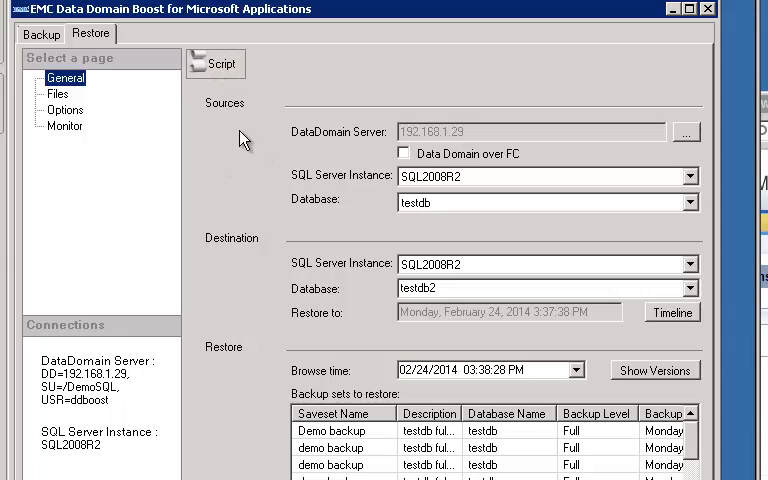
mouse_move(352, 440)
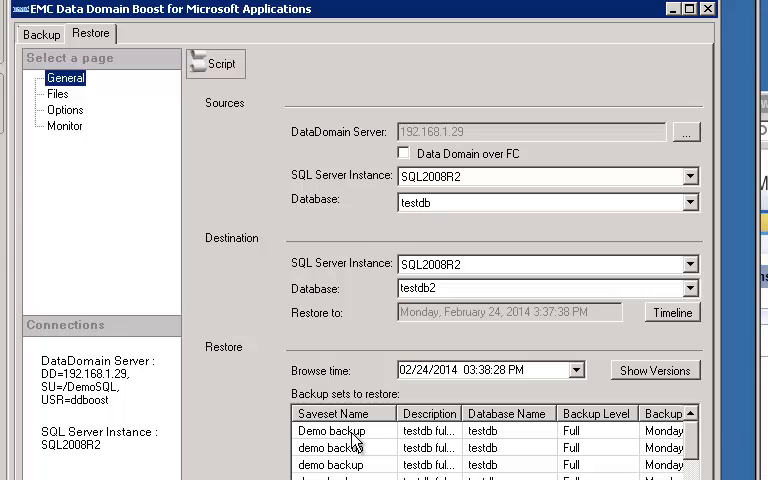
Select the top Demo backup set of testdb for the restore
left_click(332, 430)
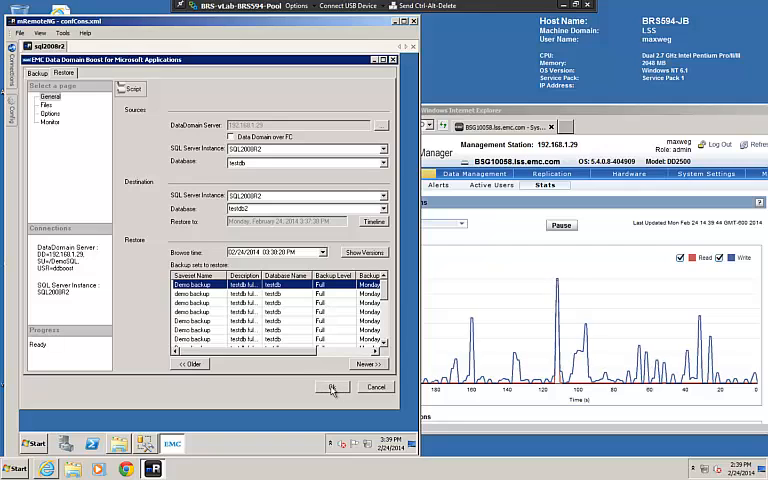
Run the restore of testdb into testdb2 and acknowledge the completion message
left_click(332, 388)
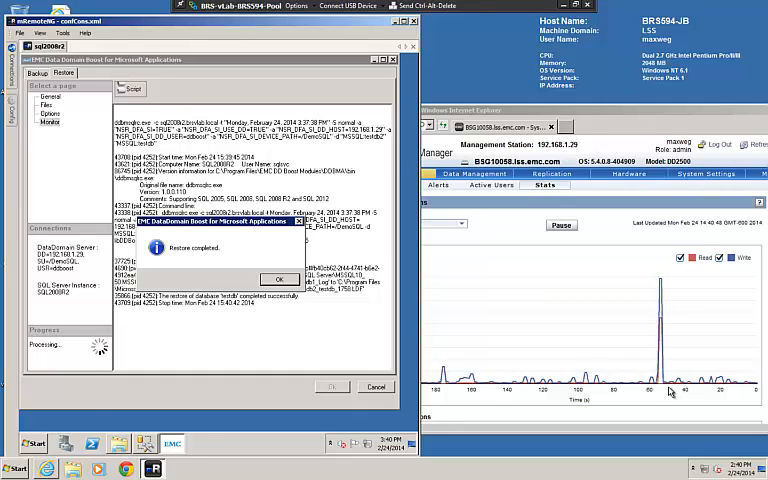
left_click(280, 278)
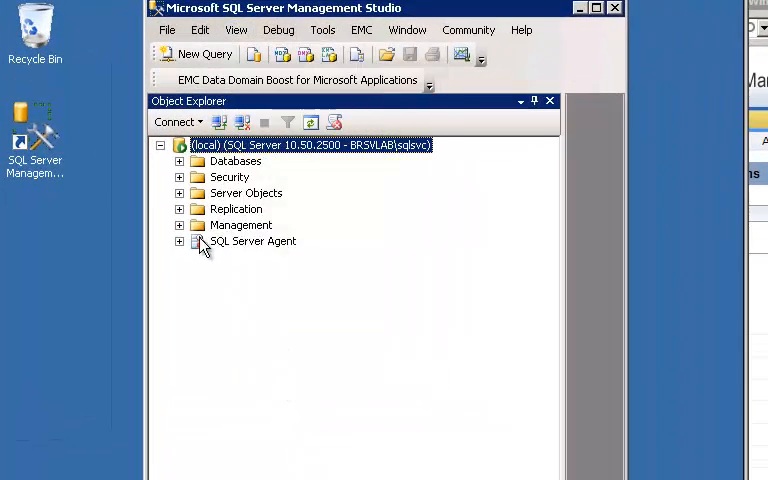
Expand the local server's Databases node to check for the restored testdb2
left_click(180, 160)
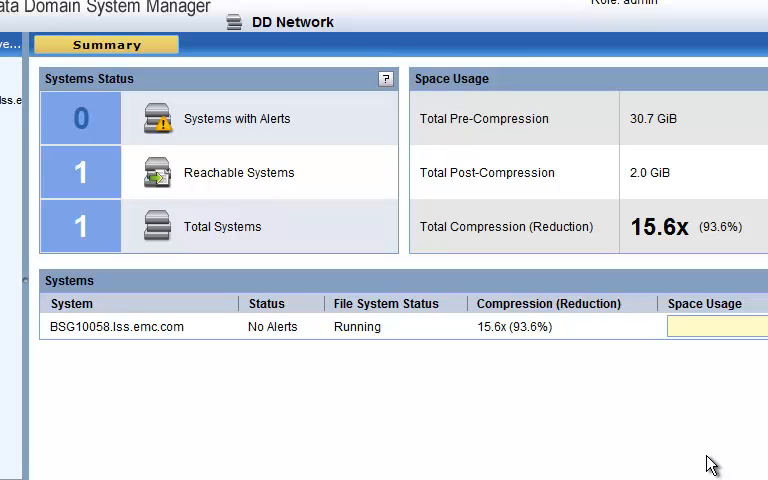
mouse_move(708, 184)
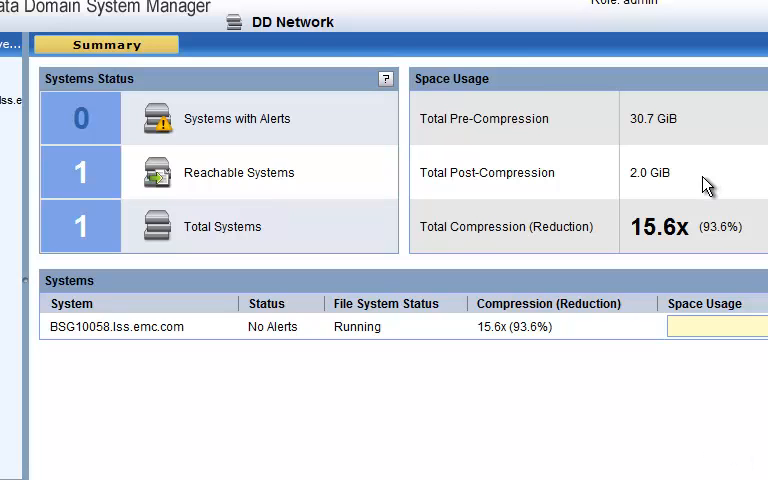
mouse_move(712, 444)
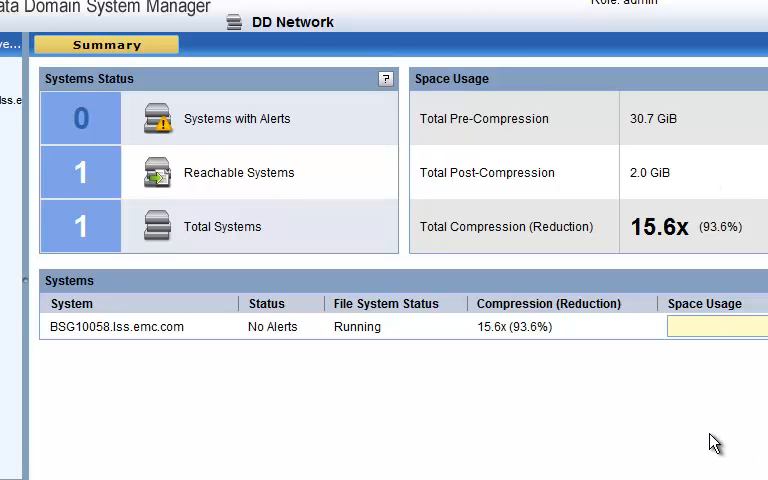
mouse_move(696, 276)
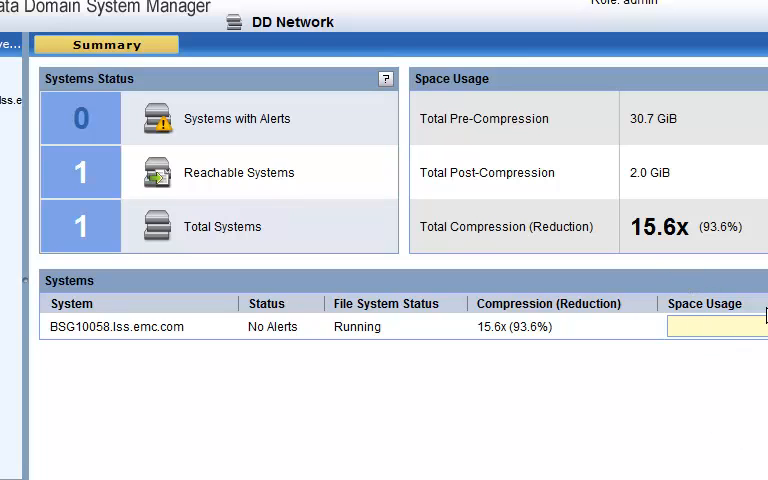
mouse_move(734, 252)
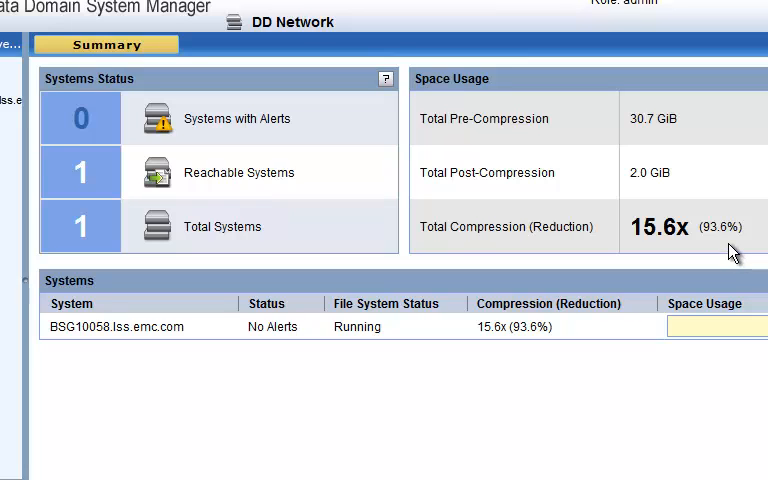